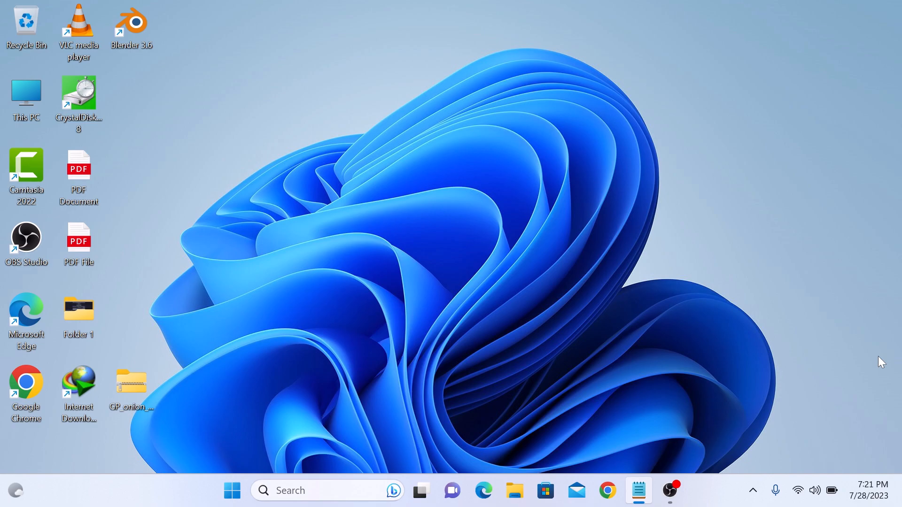
mouse_move(884, 364)
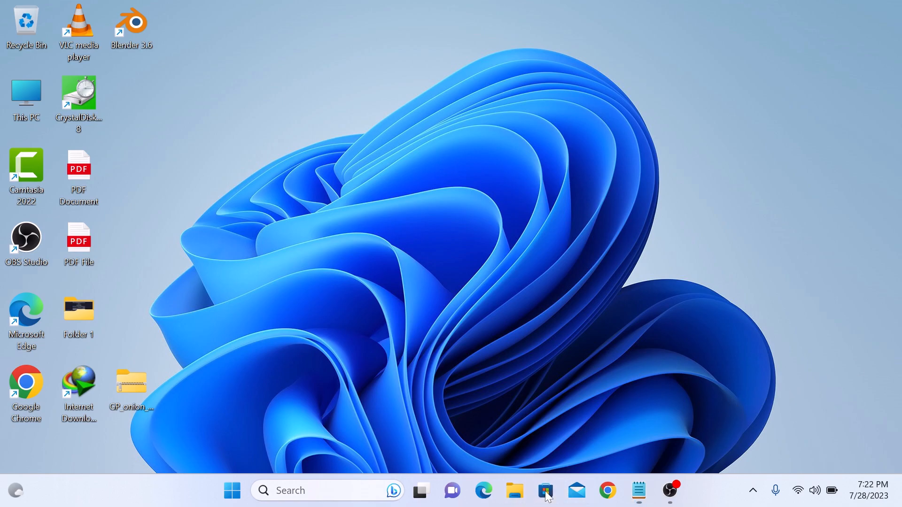
Search Microsoft Store for 'translucenttb' and open the TranslucentTB app page.
left_click(545, 490)
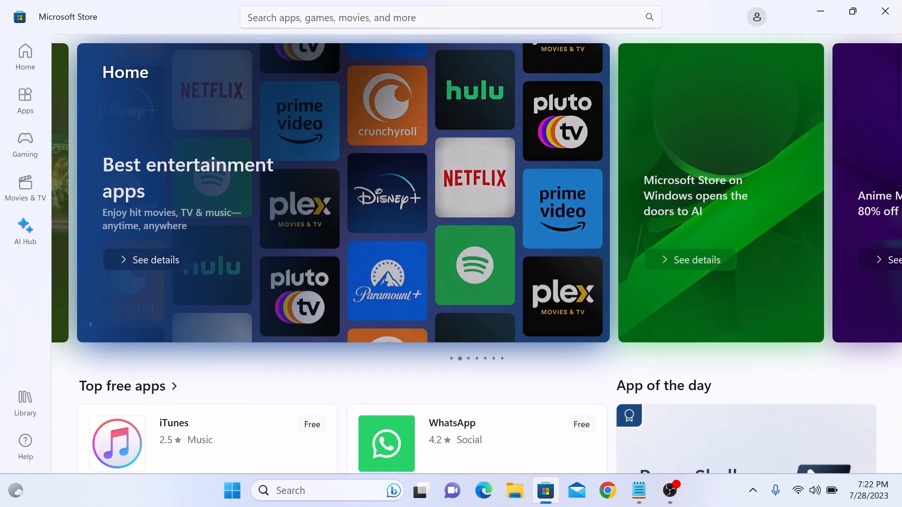
left_click(448, 17)
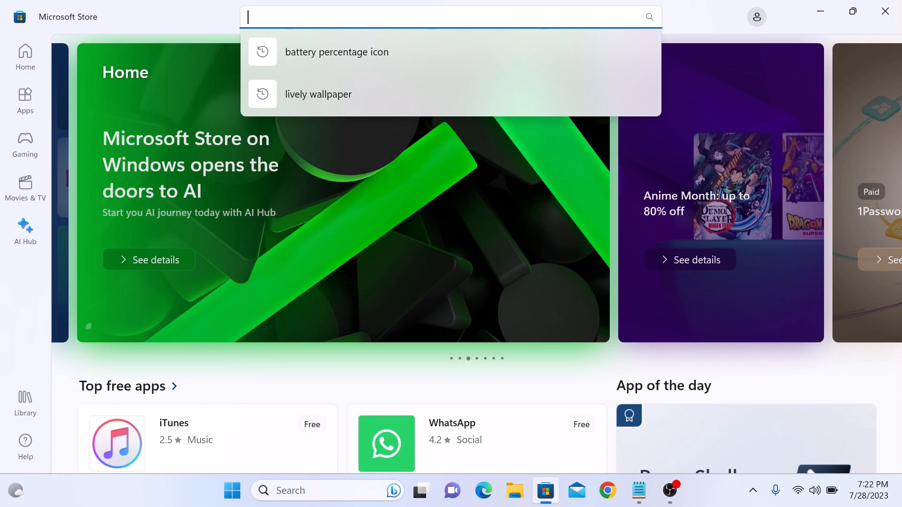
type("translucen")
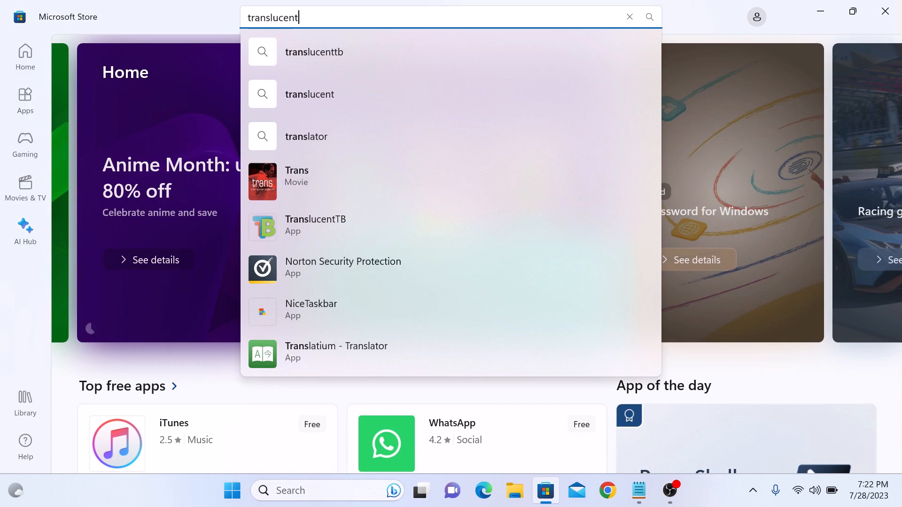
type("tb")
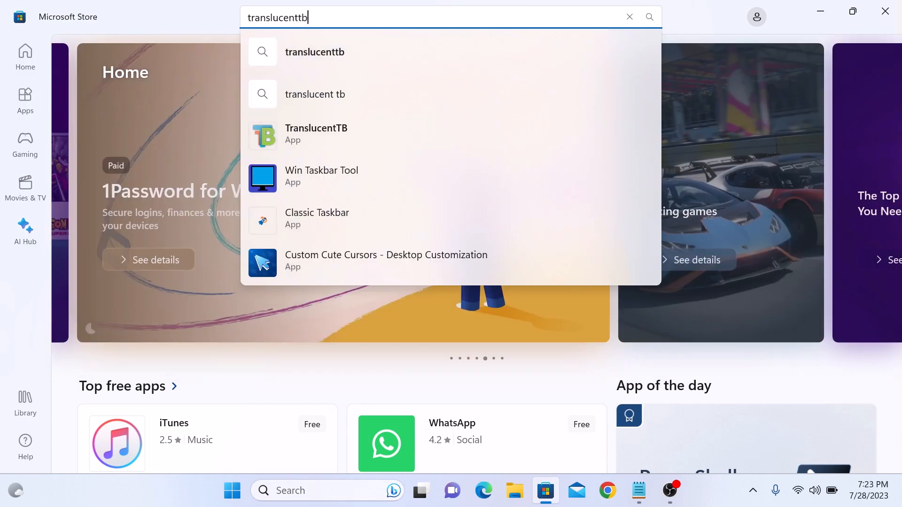
mouse_move(357, 136)
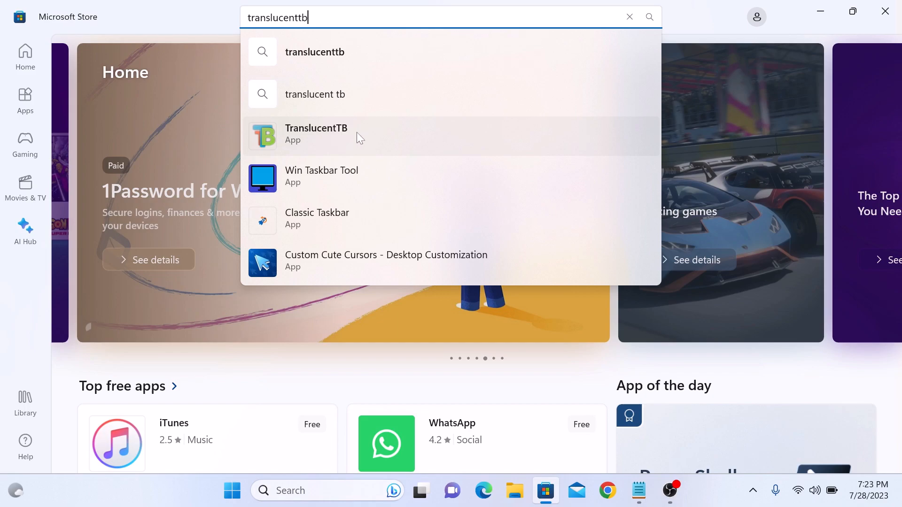
left_click(315, 133)
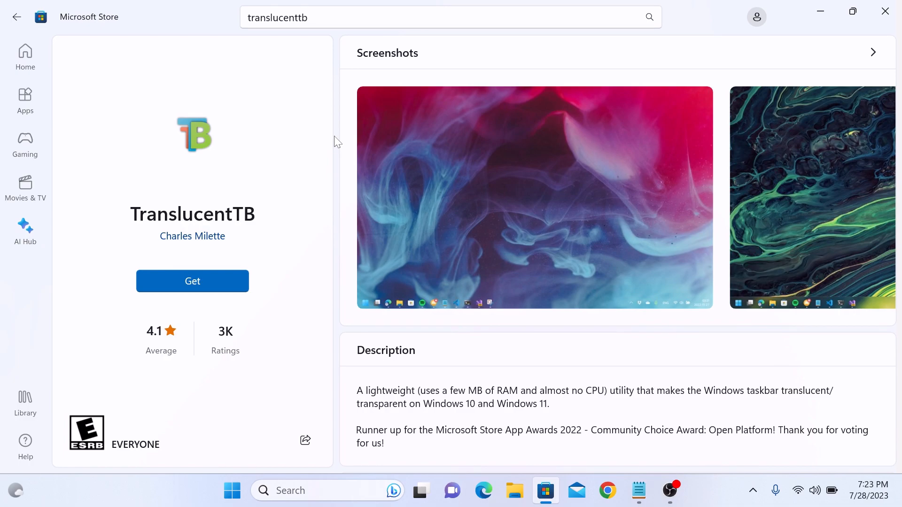
mouse_move(192, 282)
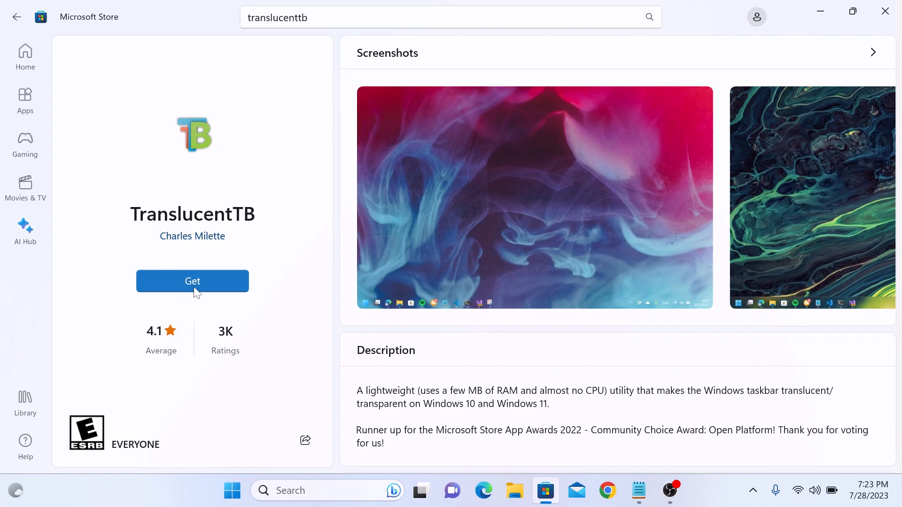
Get TranslucentTB and let it download and install.
left_click(192, 282)
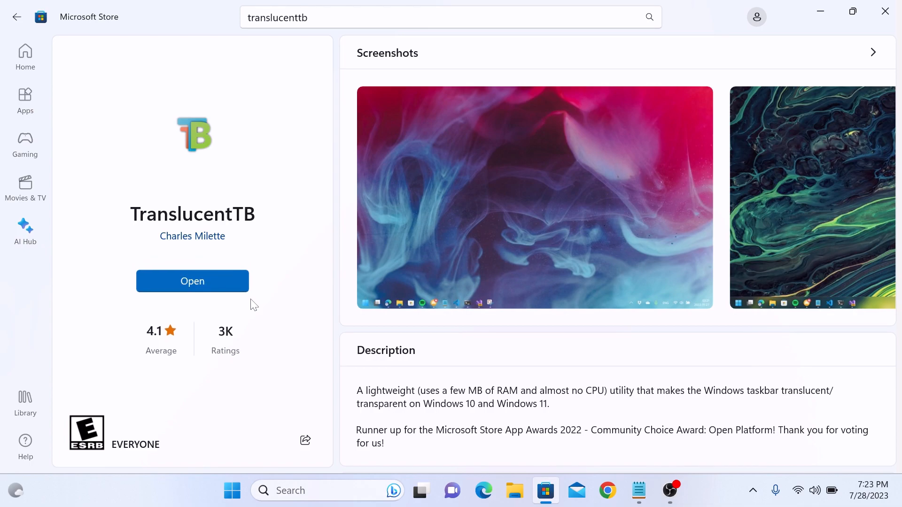
Open the newly installed TranslucentTB from its Store page.
left_click(192, 281)
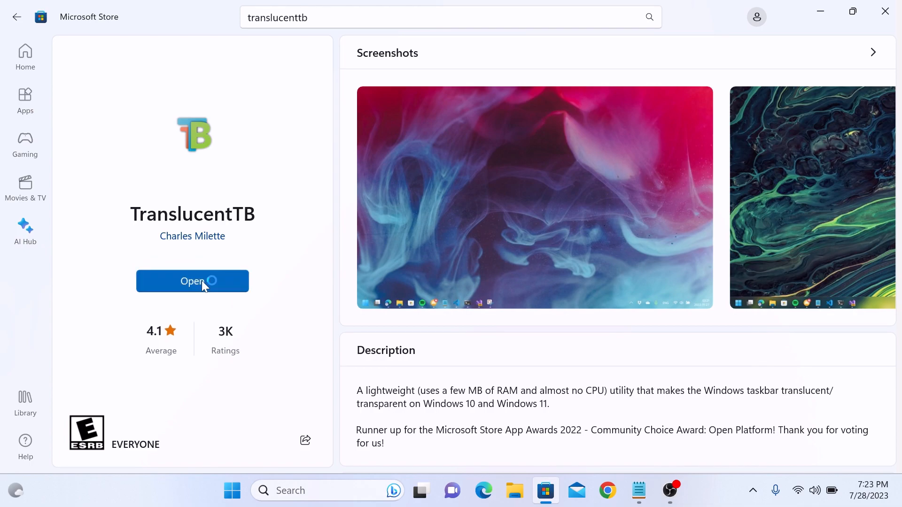
left_click(192, 282)
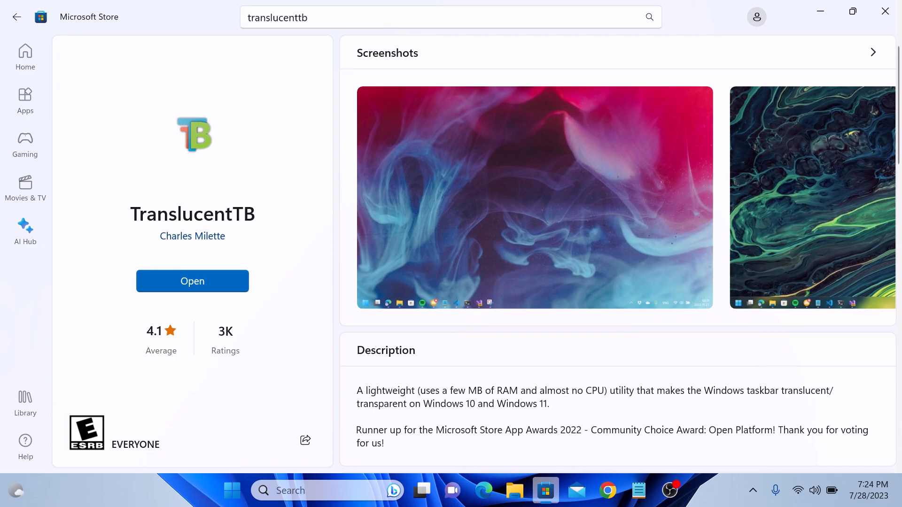
mouse_move(785, 238)
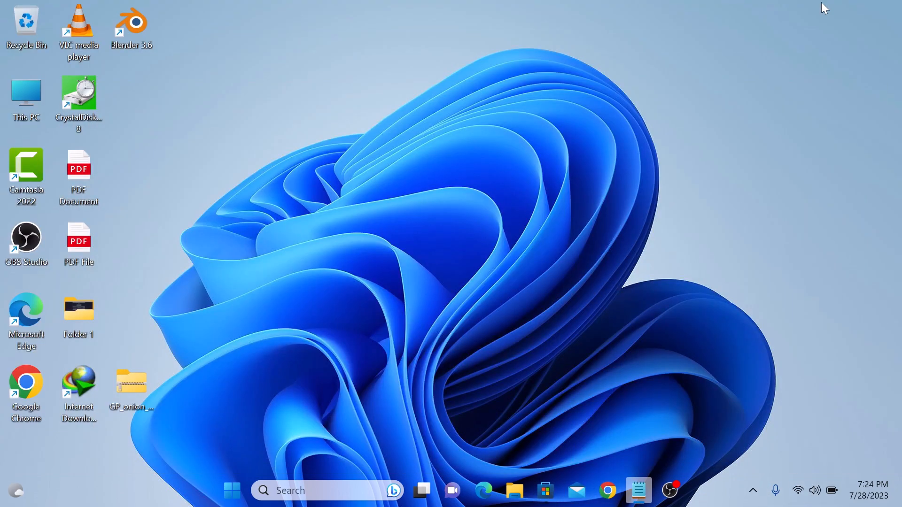
mouse_move(709, 482)
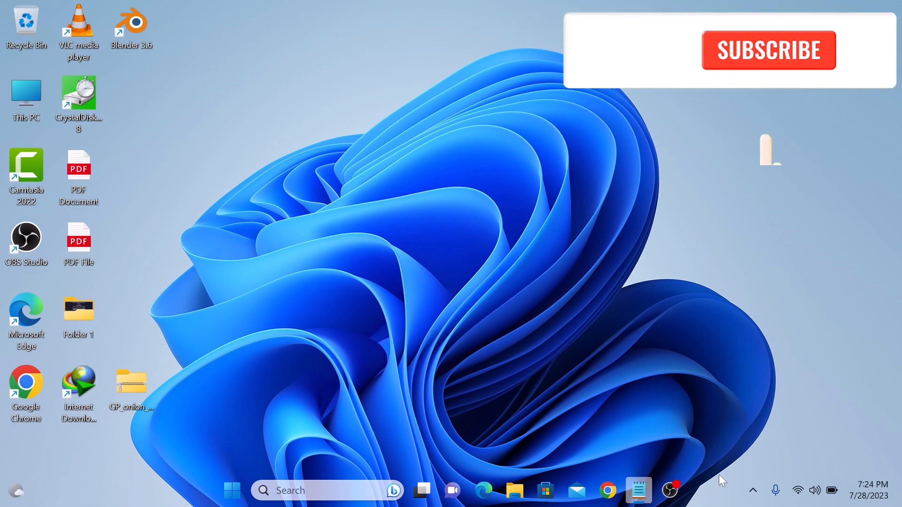
Close the Microsoft Store window to reveal the desktop's transparent taskbar.
left_click(768, 49)
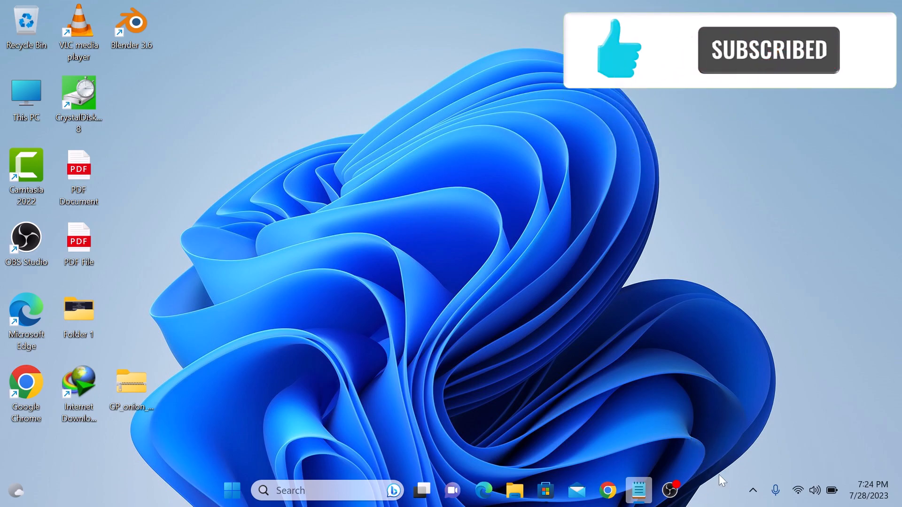